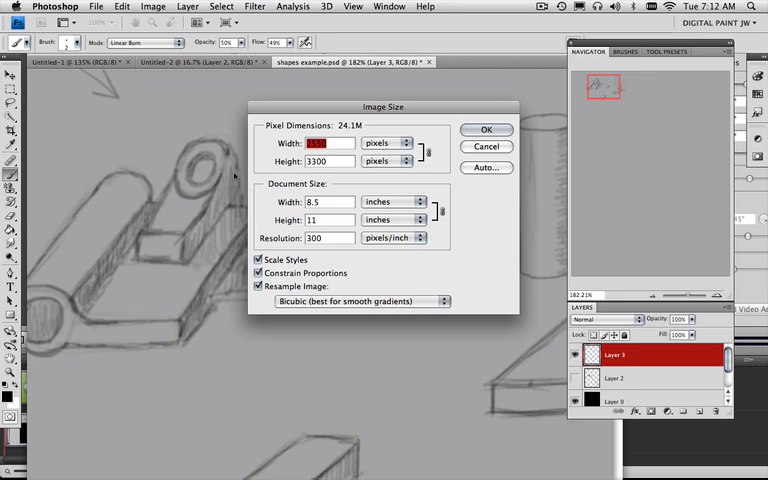
Change the resolution value from 300 to 72 pixels/inch in the Image Size settings
{"action": "left_click", "coordinate": [328, 238]}
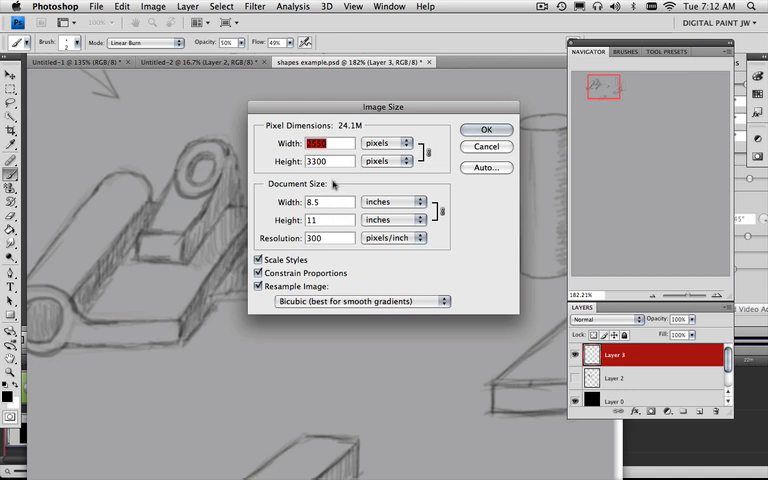
{"action": "left_click", "coordinate": [328, 160]}
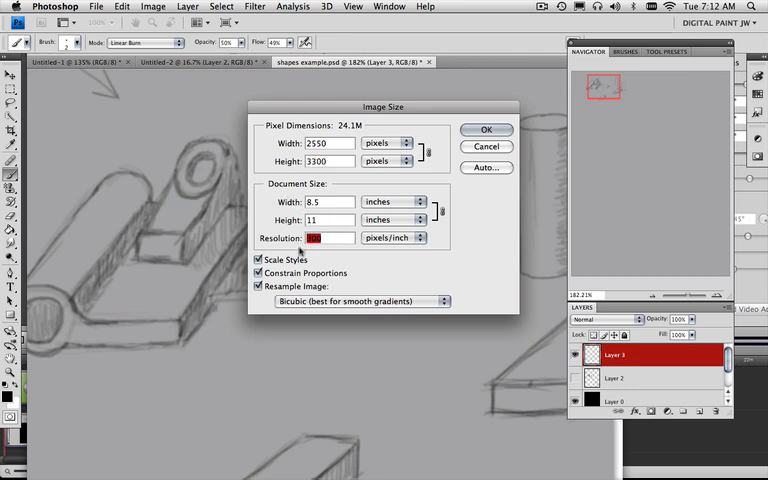
{"action": "type", "text": "7"}
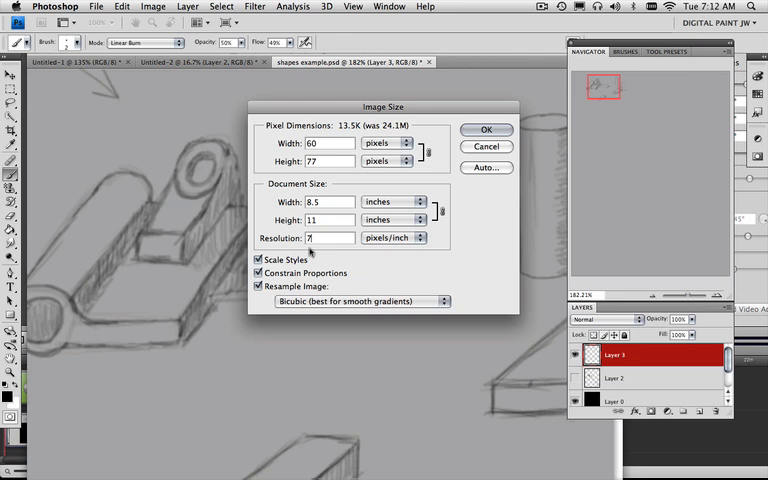
{"action": "type", "text": "72"}
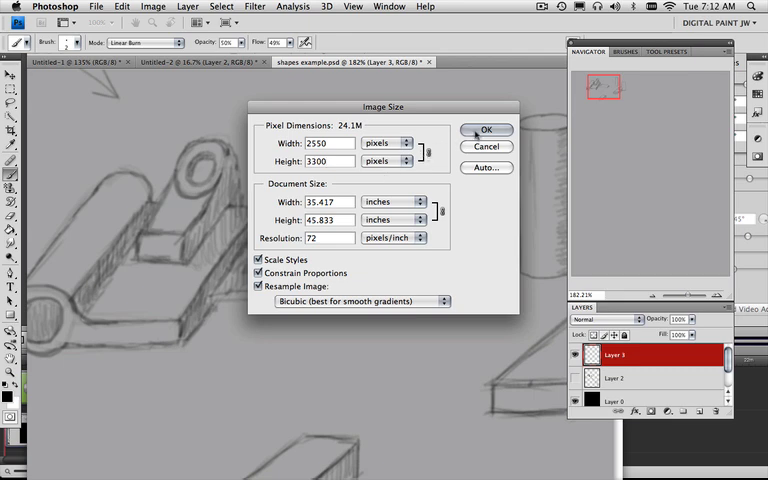
Confirm the 72 ppi resize, then reopen Image Size to verify 2550 × 3300 pixels
{"action": "left_click", "coordinate": [484, 130]}
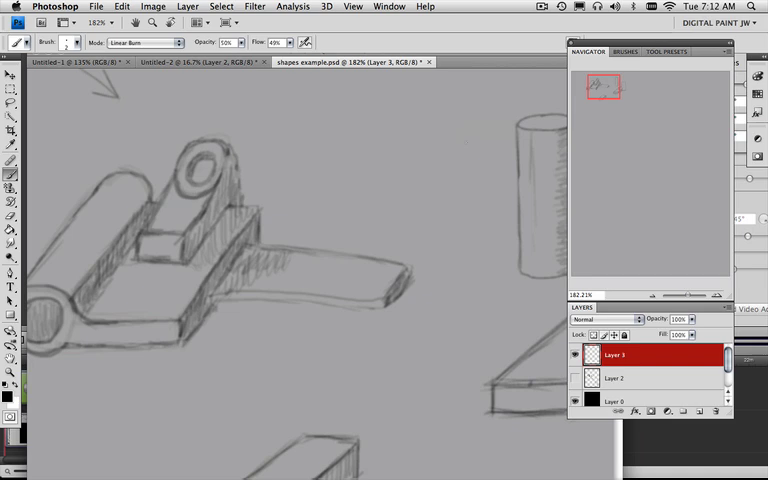
{"action": "left_click", "coordinate": [156, 8]}
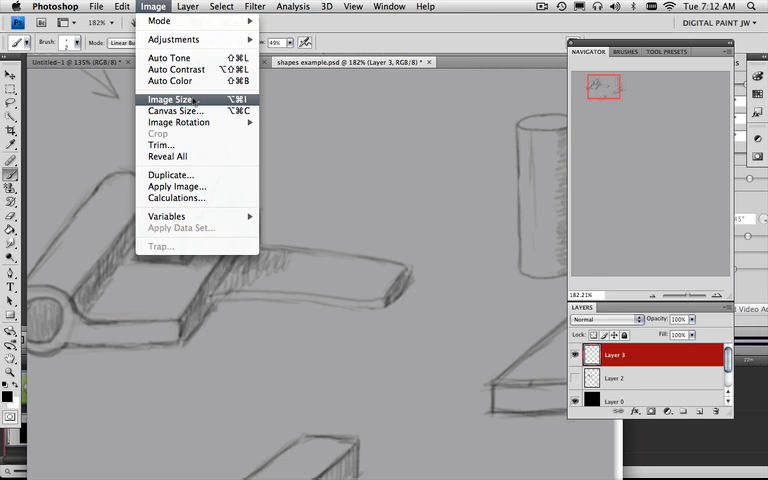
{"action": "left_click", "coordinate": [182, 96]}
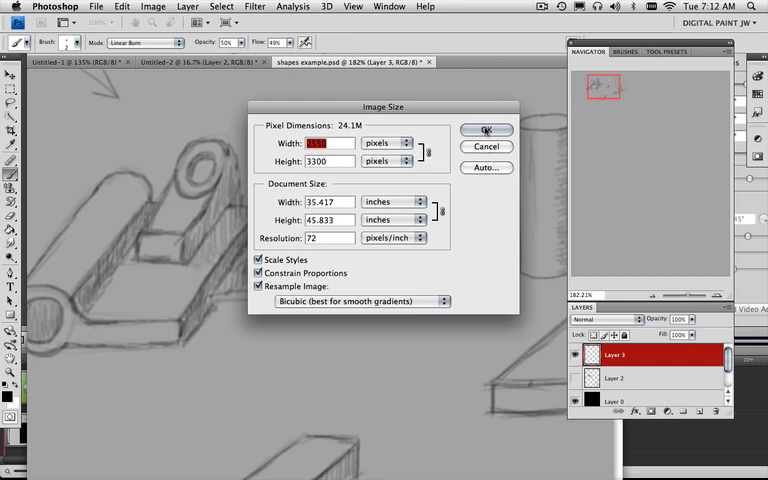
Dismiss the Image Size settings and return to the sketch canvas
{"action": "left_click", "coordinate": [484, 130]}
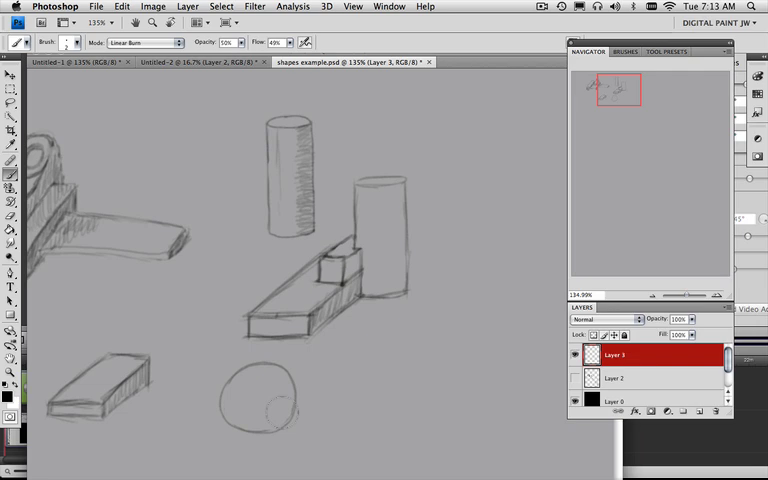
{"action": "mouse_move", "coordinate": [270, 446]}
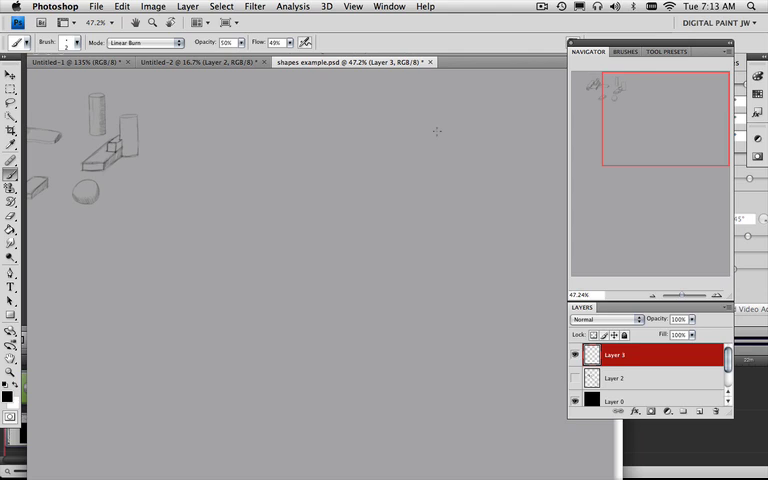
{"action": "mouse_move", "coordinate": [400, 212]}
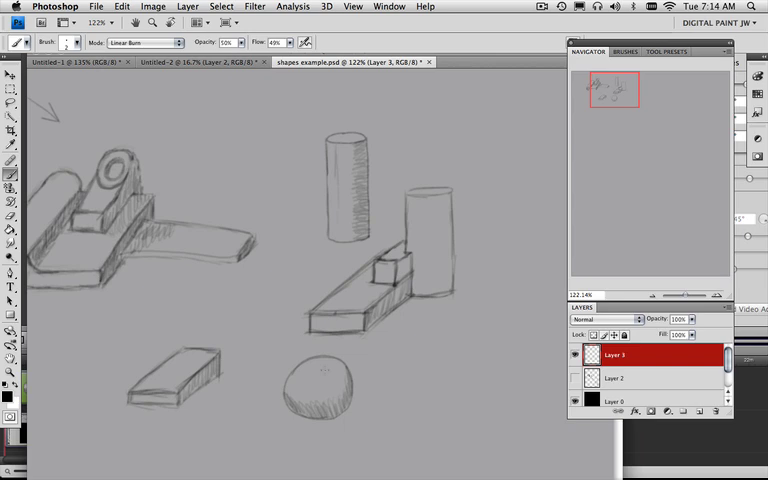
{"action": "mouse_move", "coordinate": [212, 328]}
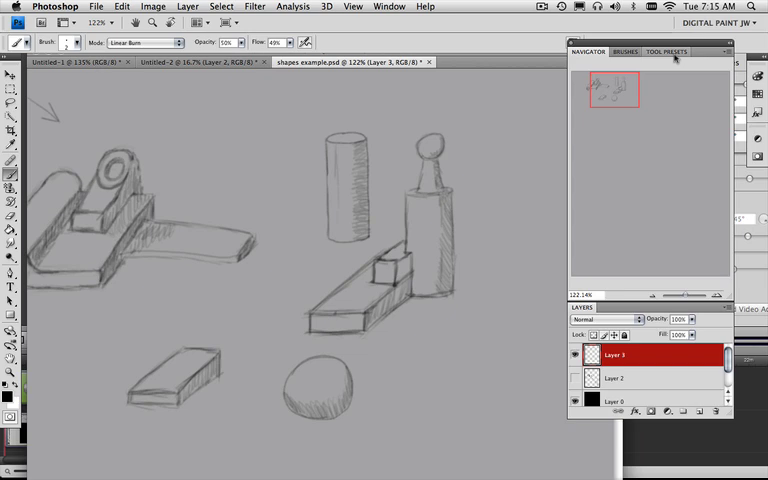
Show the Tool Presets list and switch to the Sketch Brush preset
{"action": "left_click", "coordinate": [668, 52]}
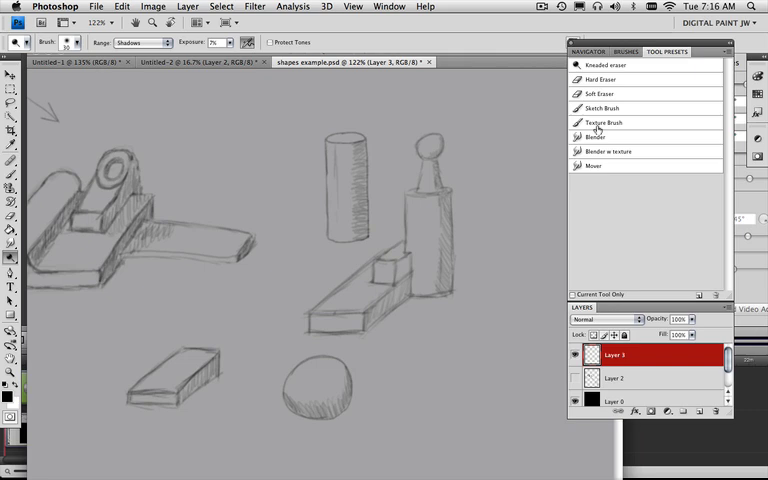
{"action": "left_click", "coordinate": [602, 108]}
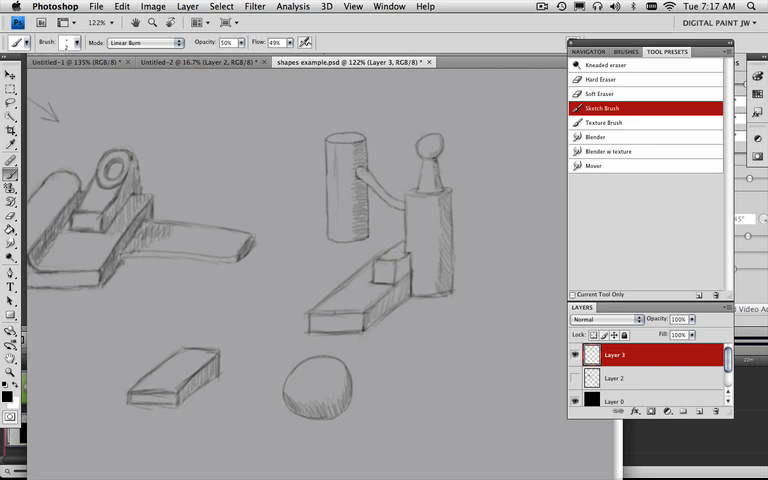
Brush in the hose stroke linking the box to the bottle shape
{"action": "left_click_drag", "start_coordinate": [378, 184], "coordinate": [384, 204]}
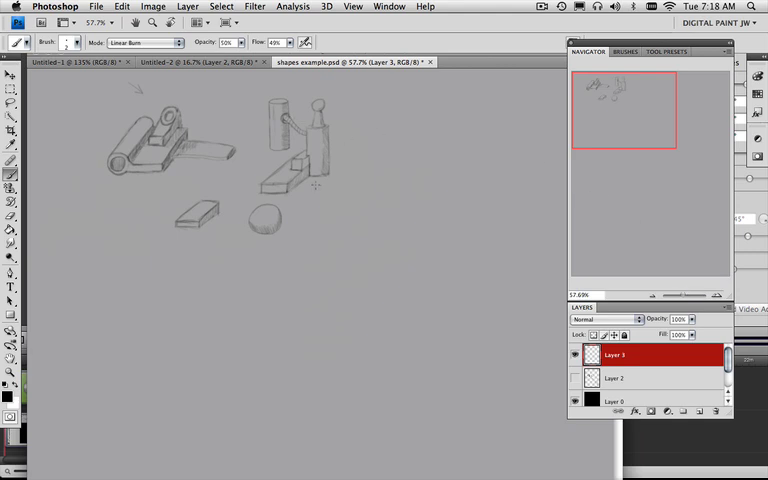
{"action": "mouse_move", "coordinate": [292, 160]}
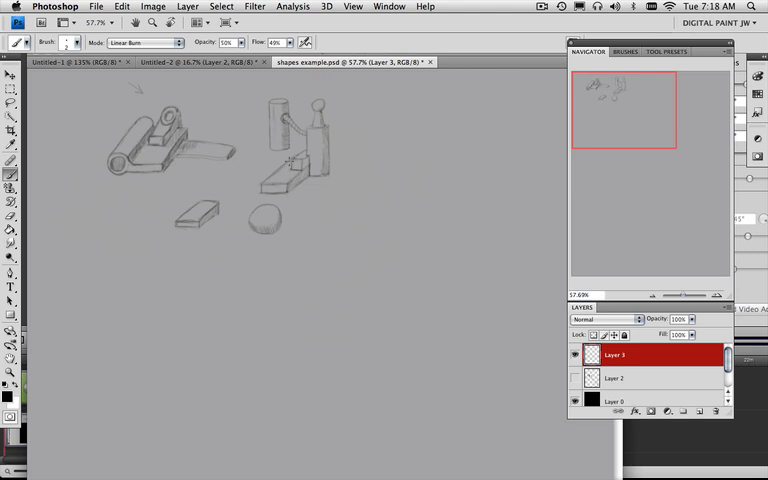